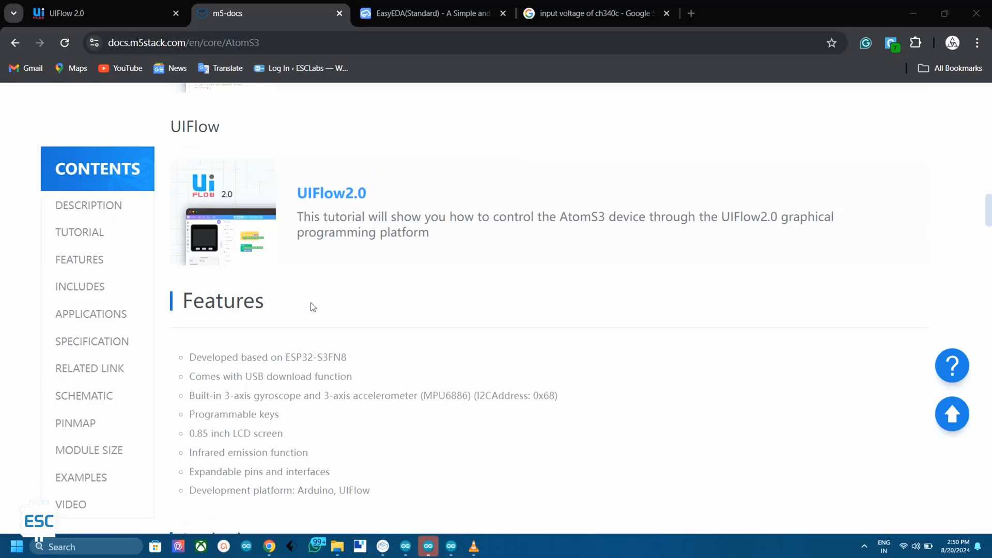
- Scroll the AtomS3 Features and Includes sections, then launch M5Burner from the taskbar
scroll("up", 3)
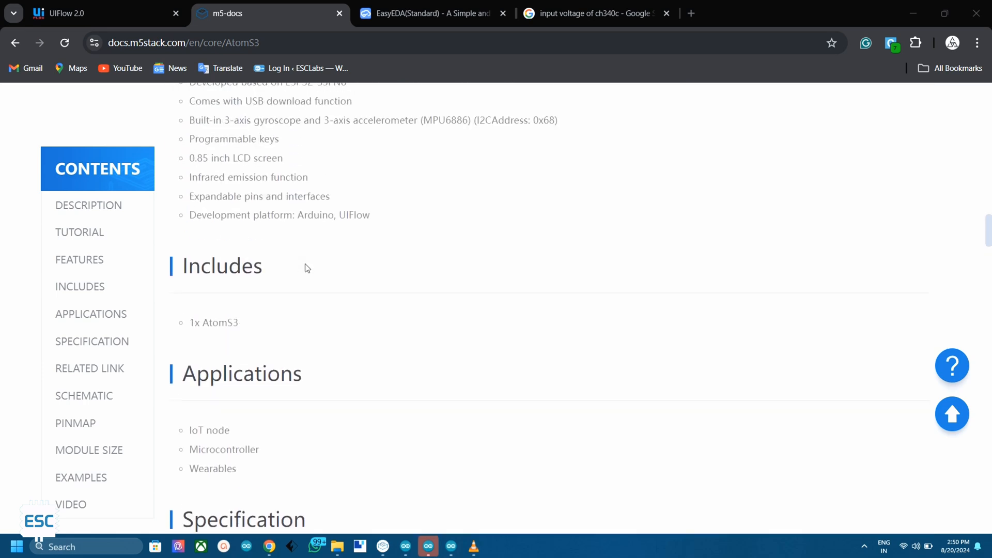
scroll("down", 3)
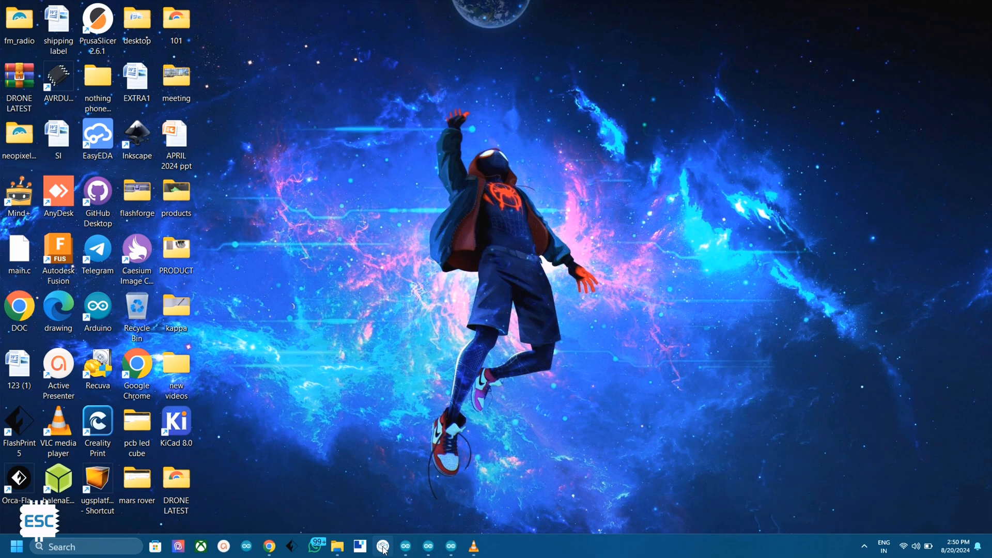
left_click(382, 546)
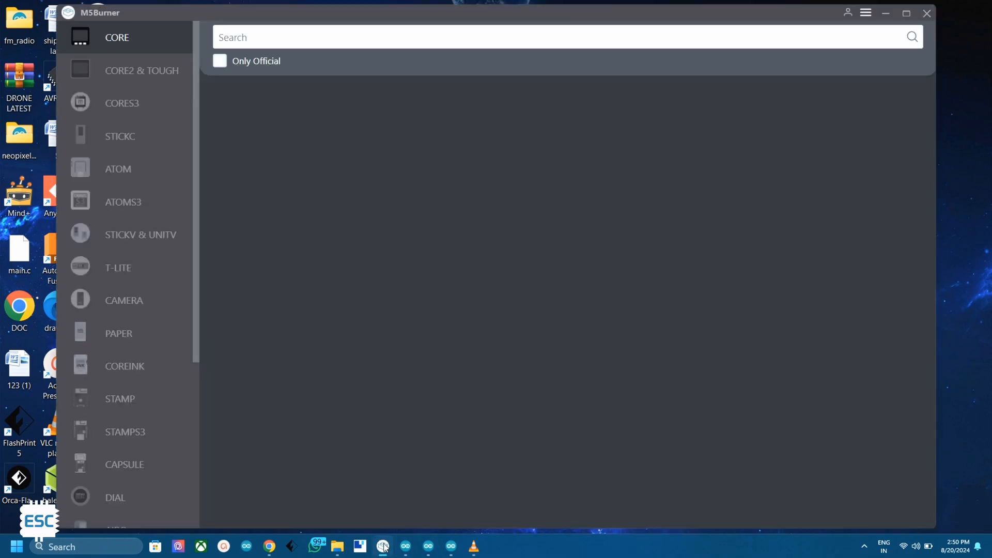